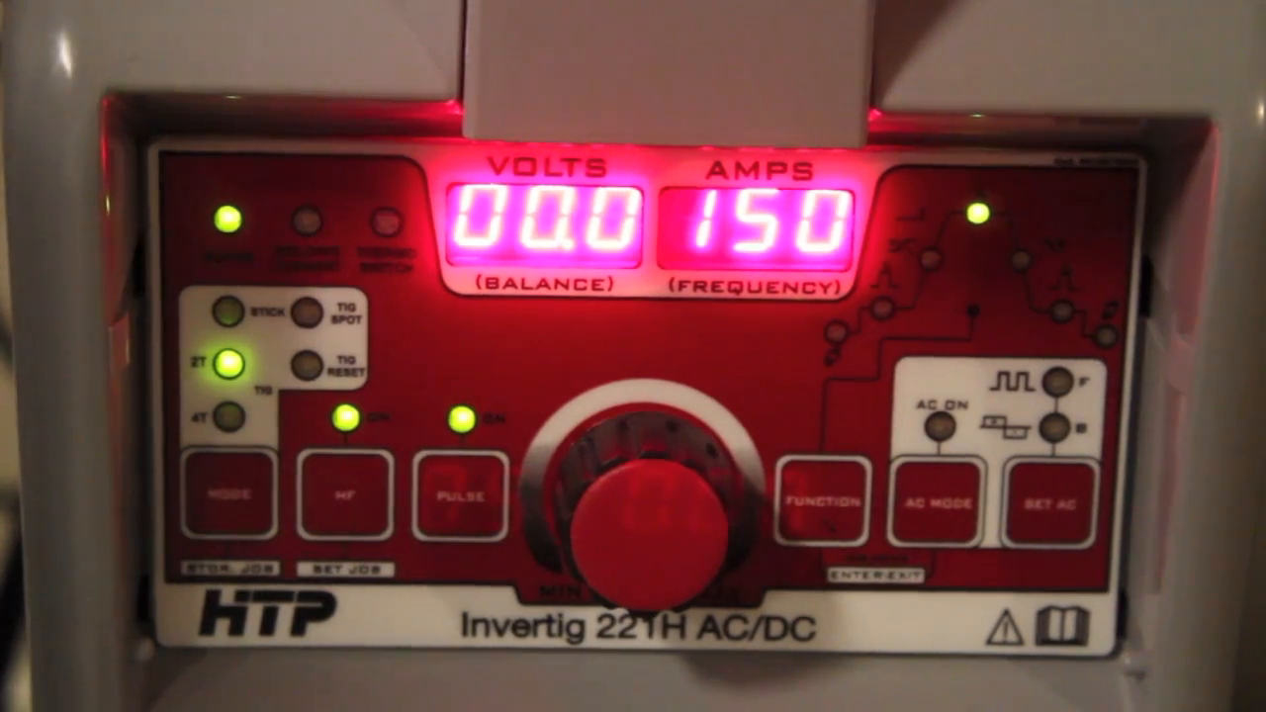
pyautogui.click(459, 494)
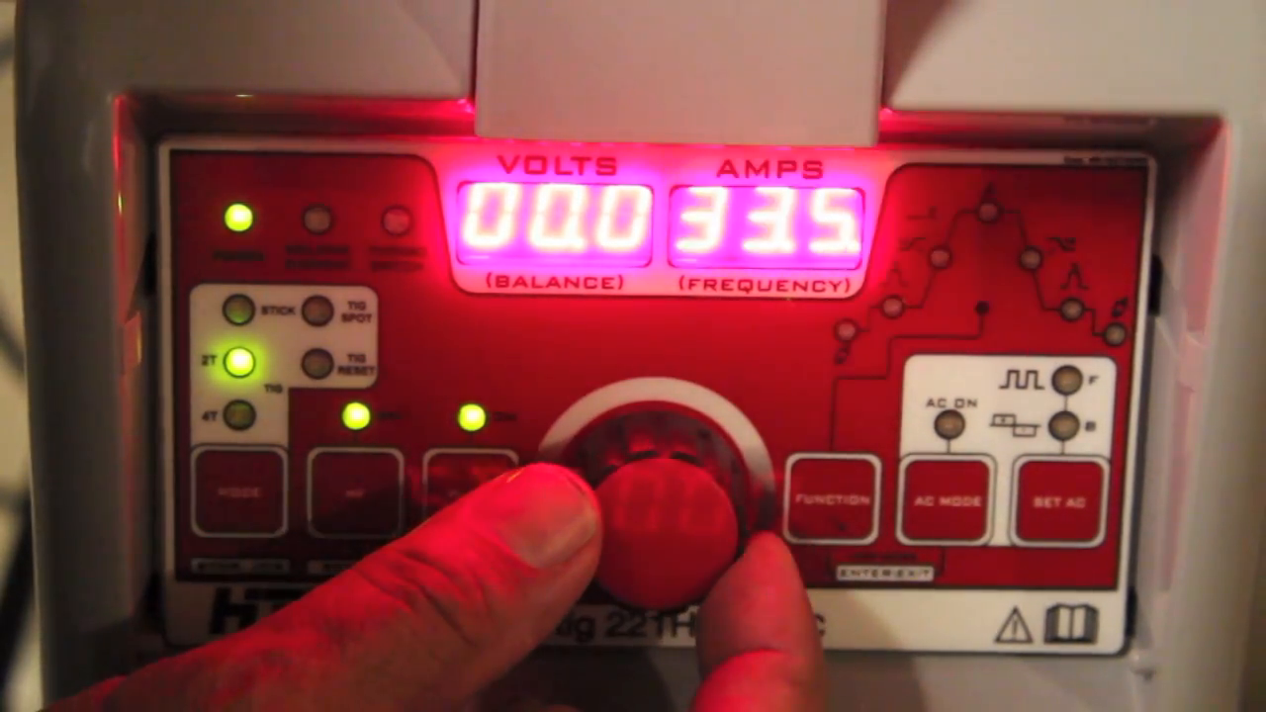
pyautogui.moveTo(673, 495); pyautogui.dragTo(633, 465)
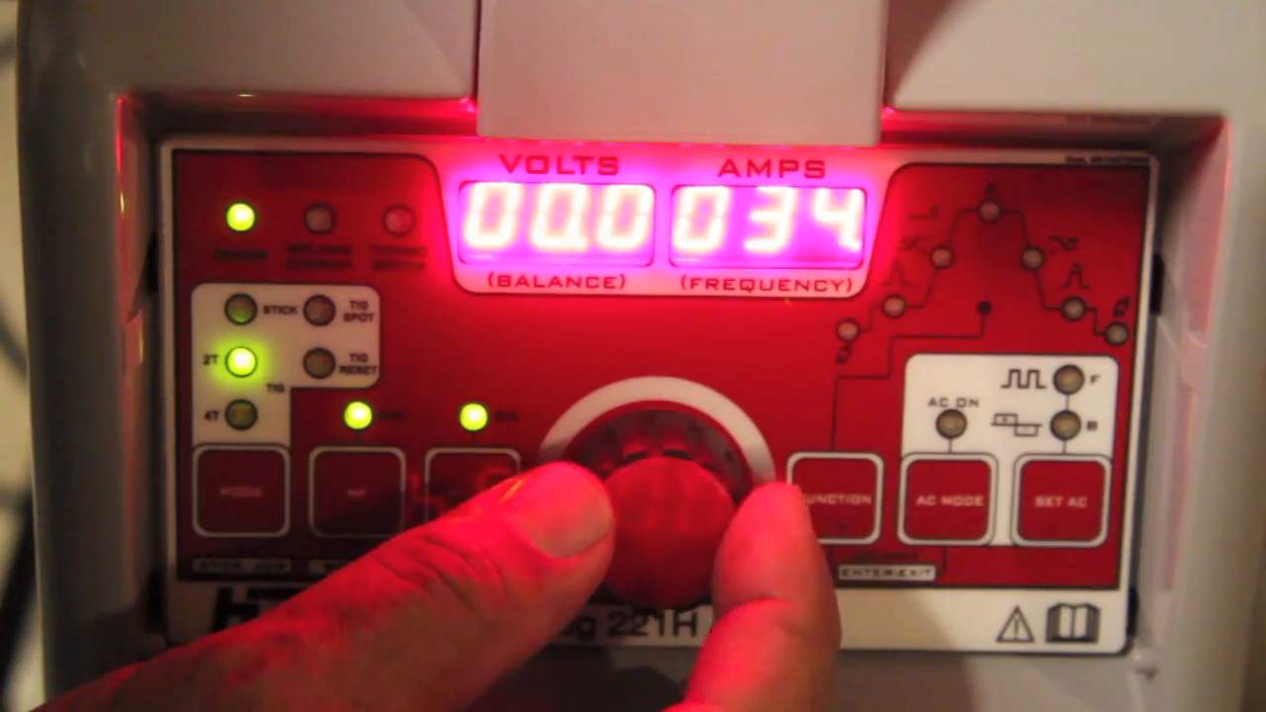
pyautogui.moveTo(672, 475); pyautogui.dragTo(633, 495)
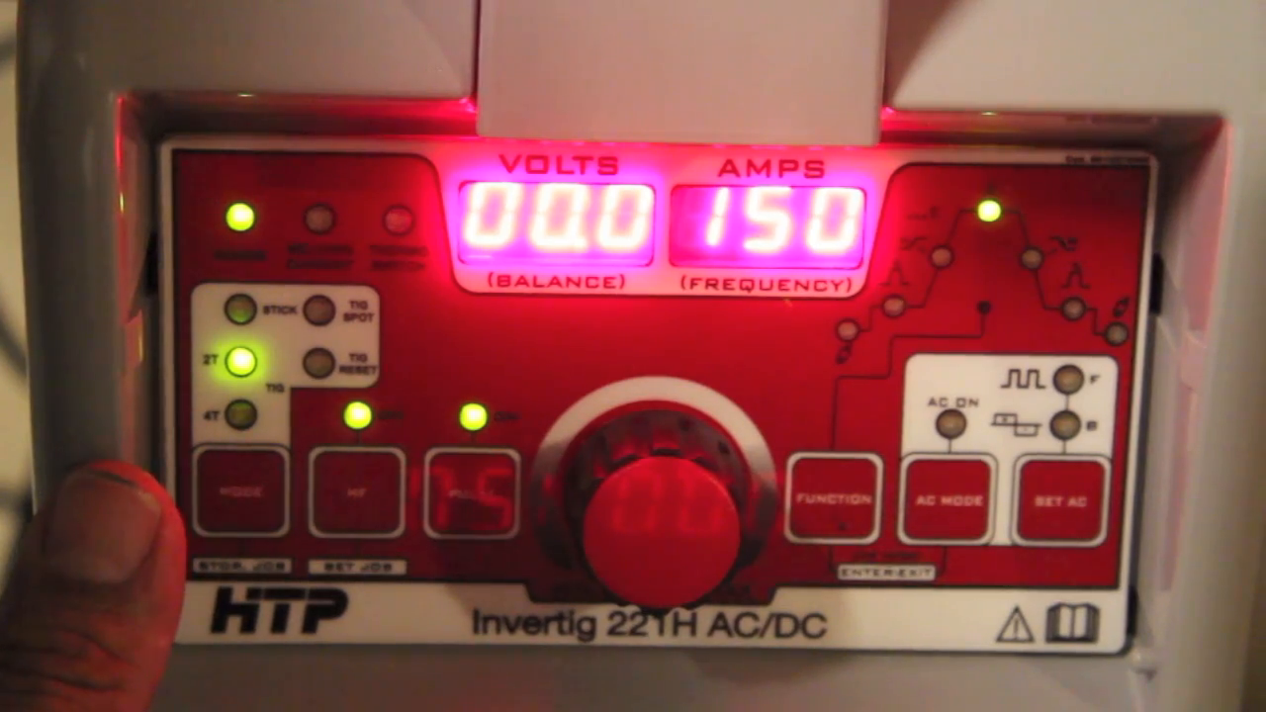
pyautogui.click(835, 499)
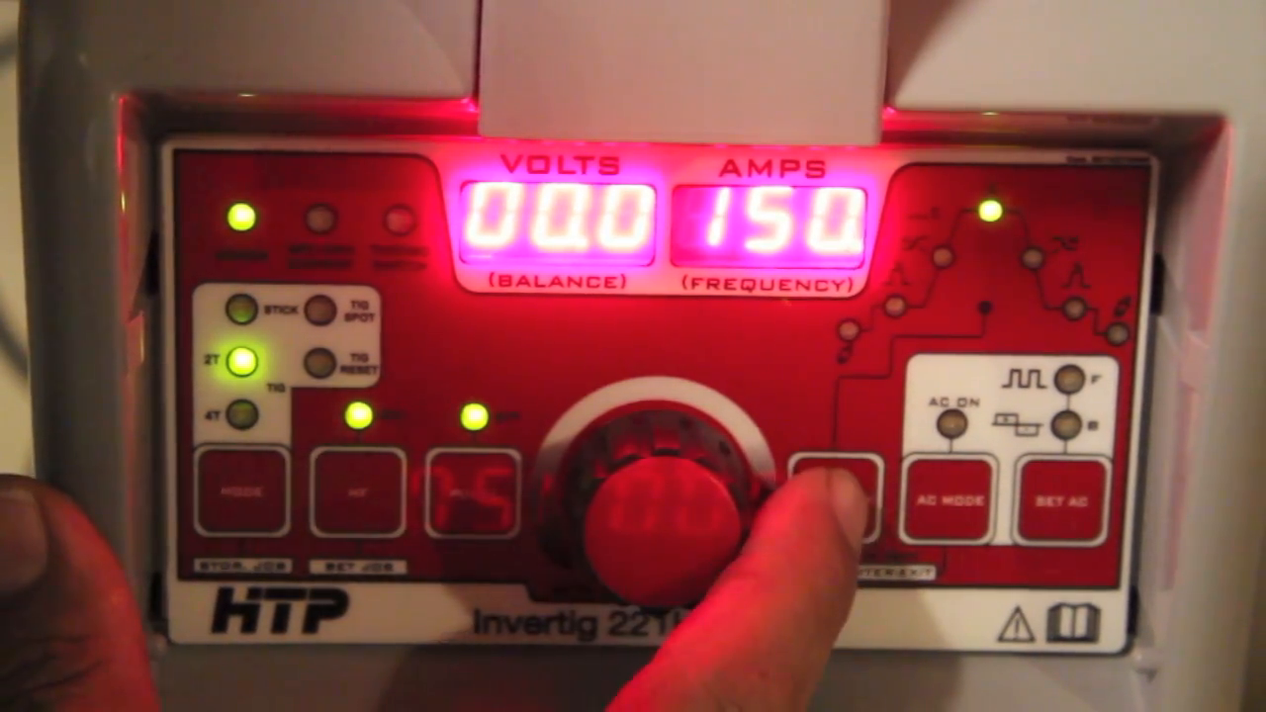